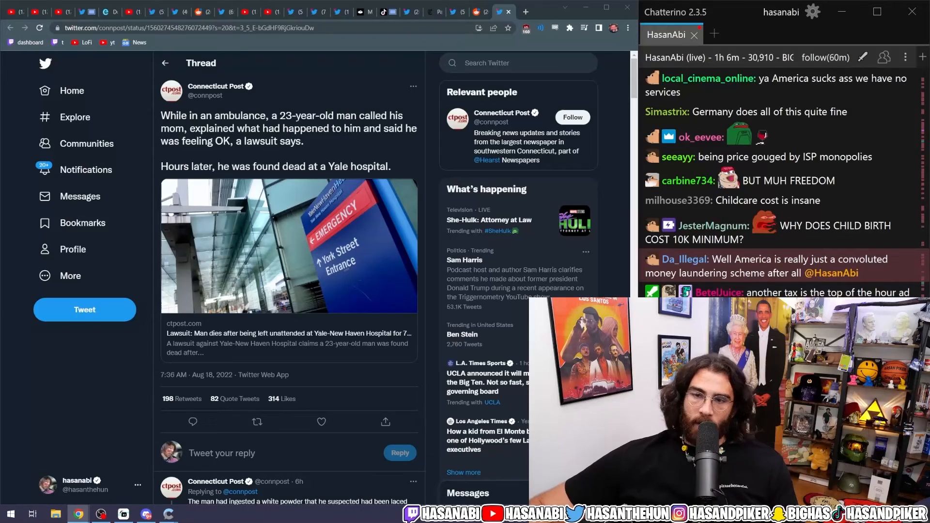
Read down the thread, highlighting the fentanyl and firefighters passage and the security footage replies.
{"action": "scroll", "scroll_direction": "down", "scroll_amount": 3}
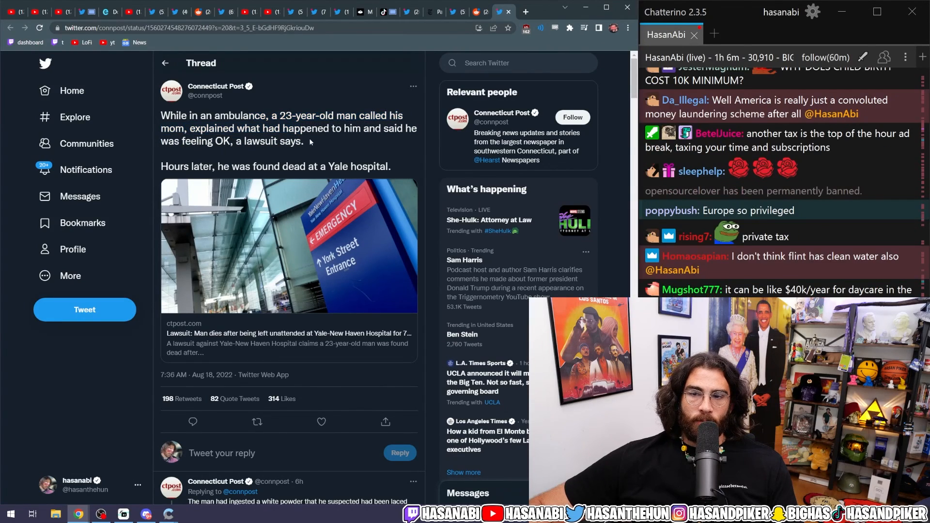
{"action": "left_click_drag", "start_coordinate": [267, 115], "coordinate": [303, 141]}
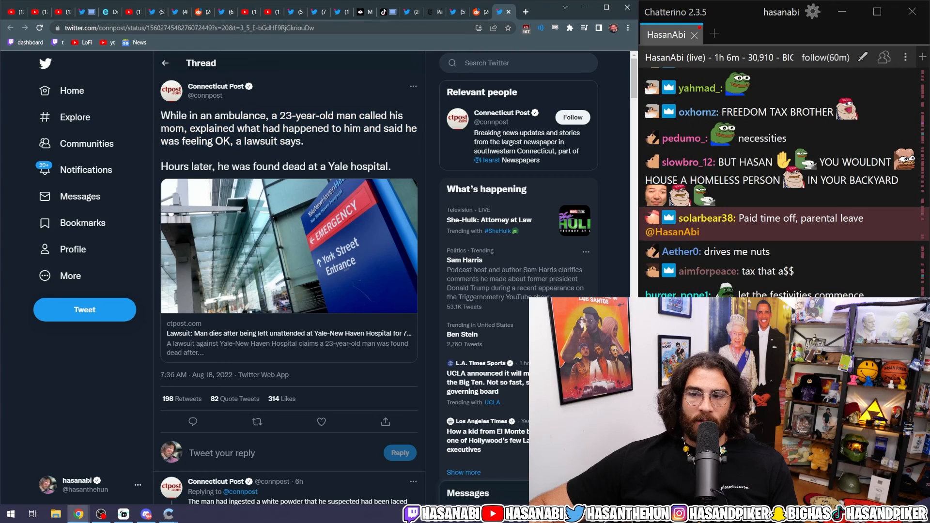
{"action": "scroll", "scroll_direction": "down", "scroll_amount": 3}
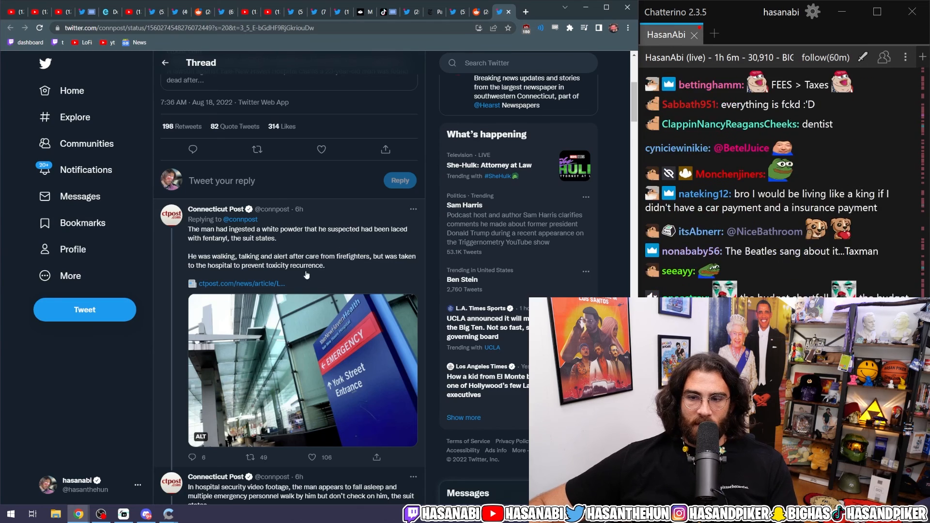
{"action": "left_click_drag", "start_coordinate": [187, 255], "coordinate": [325, 265]}
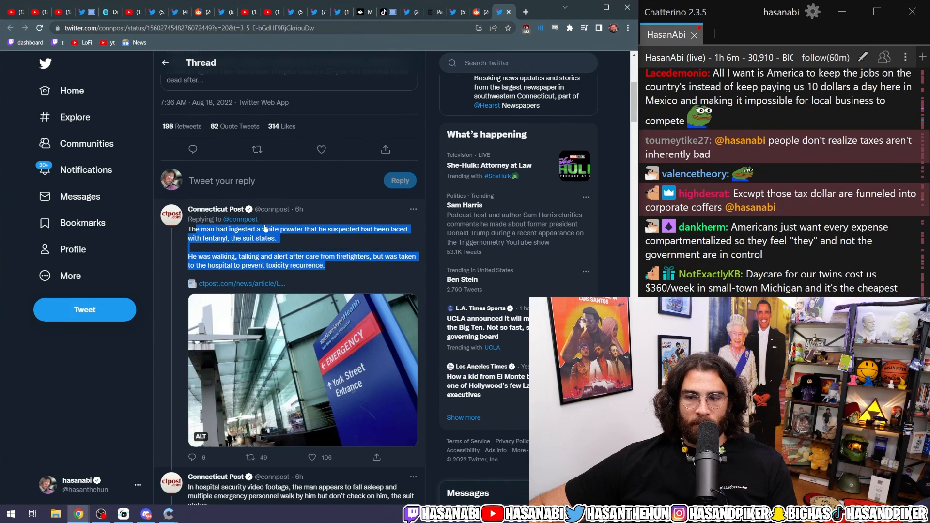
{"action": "scroll", "scroll_direction": "down", "scroll_amount": 3}
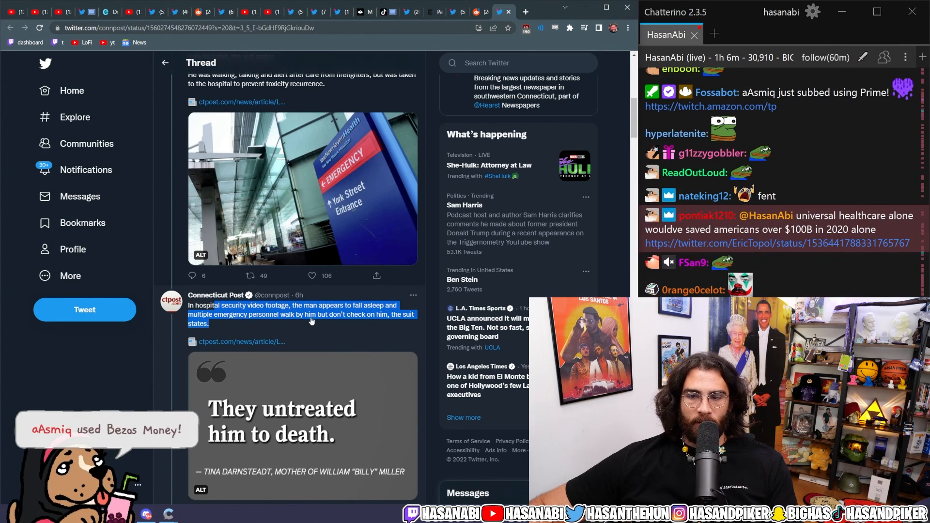
Highlight the no-pulse, blue-gray skin passage and read on to the mother's quote tweet.
{"action": "scroll", "scroll_direction": "down", "scroll_amount": 3}
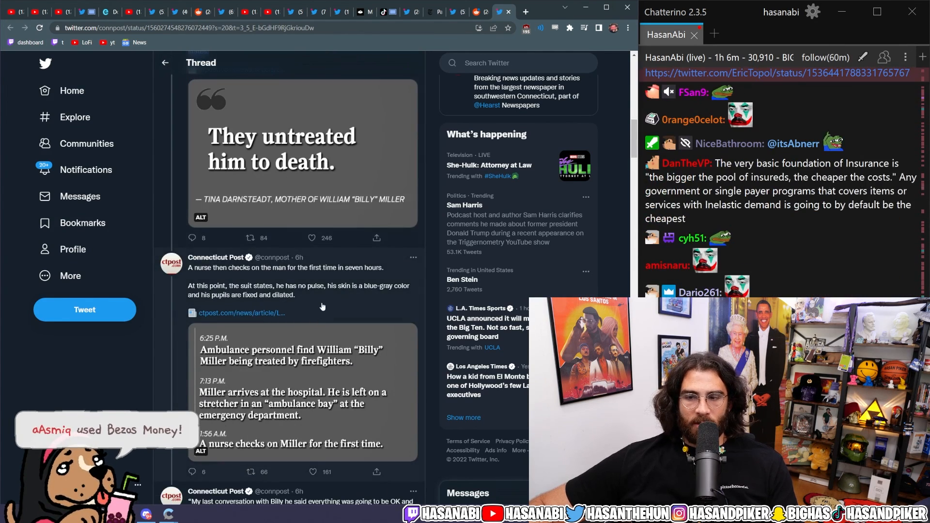
{"action": "left_click_drag", "start_coordinate": [212, 285], "coordinate": [295, 295]}
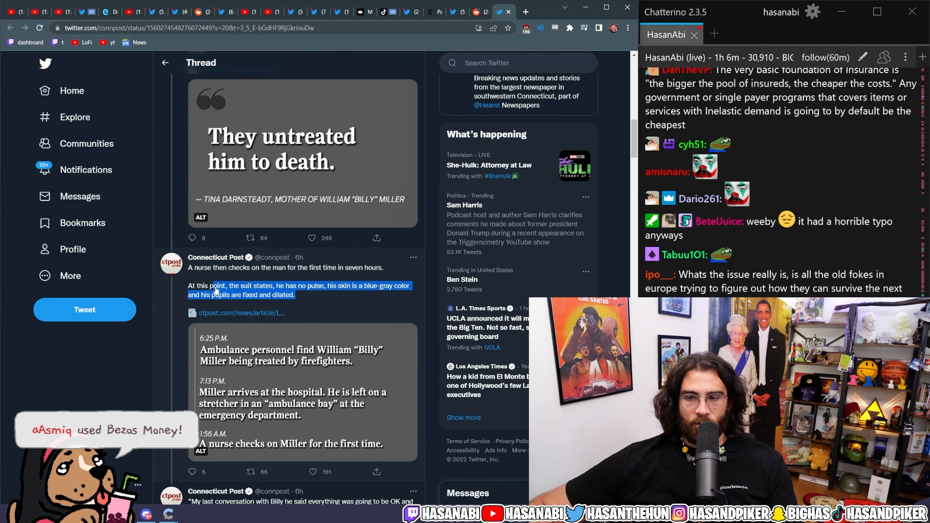
{"action": "scroll", "scroll_direction": "down", "scroll_amount": 3}
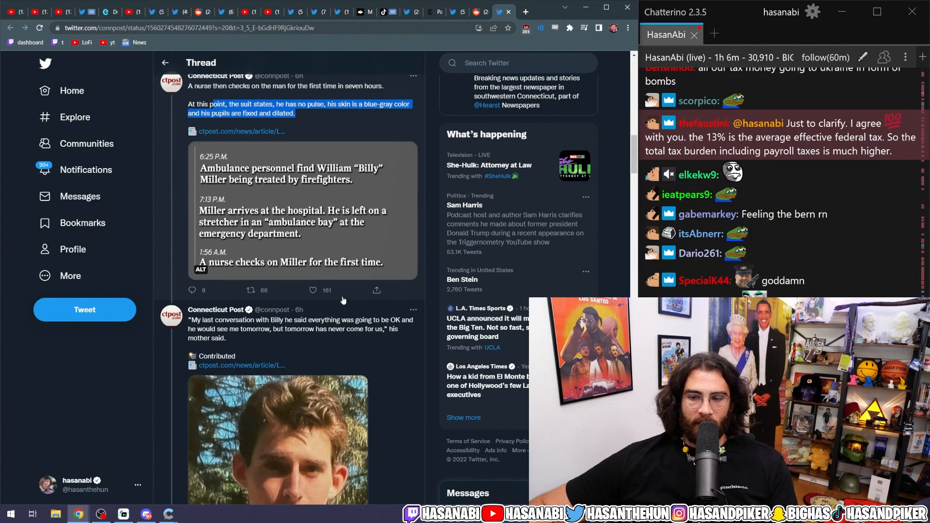
{"action": "scroll", "scroll_direction": "down", "scroll_amount": 3}
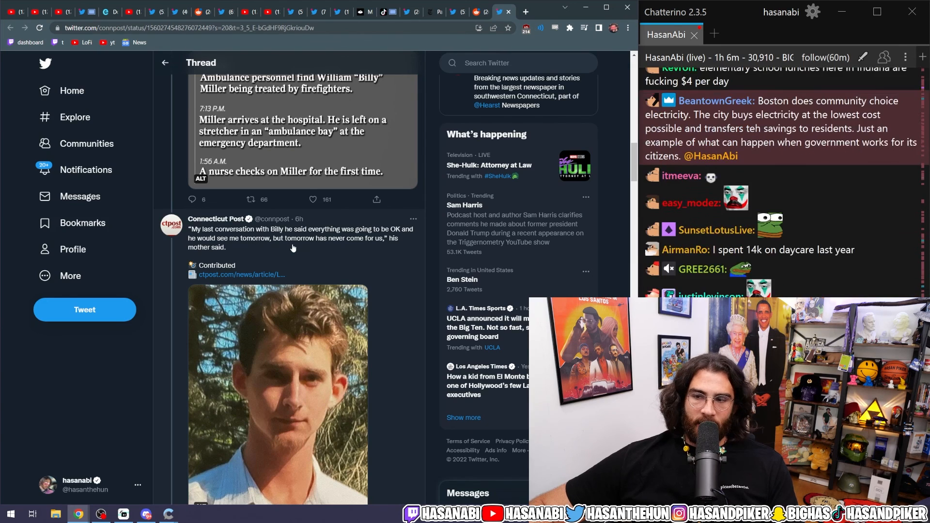